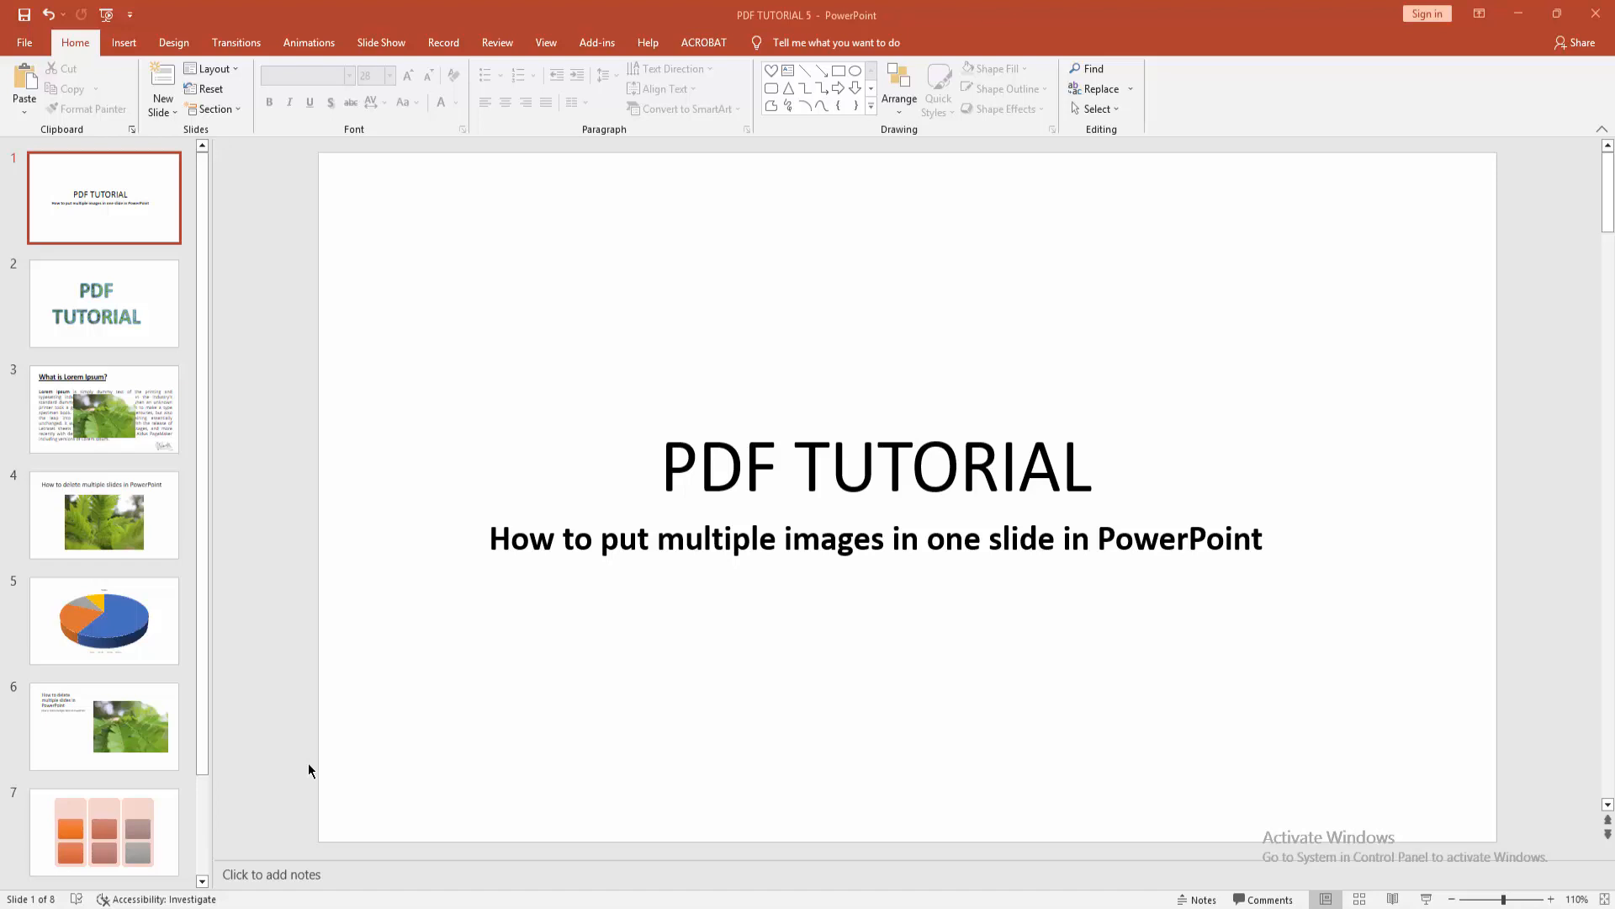
pyautogui.moveTo(90, 55)
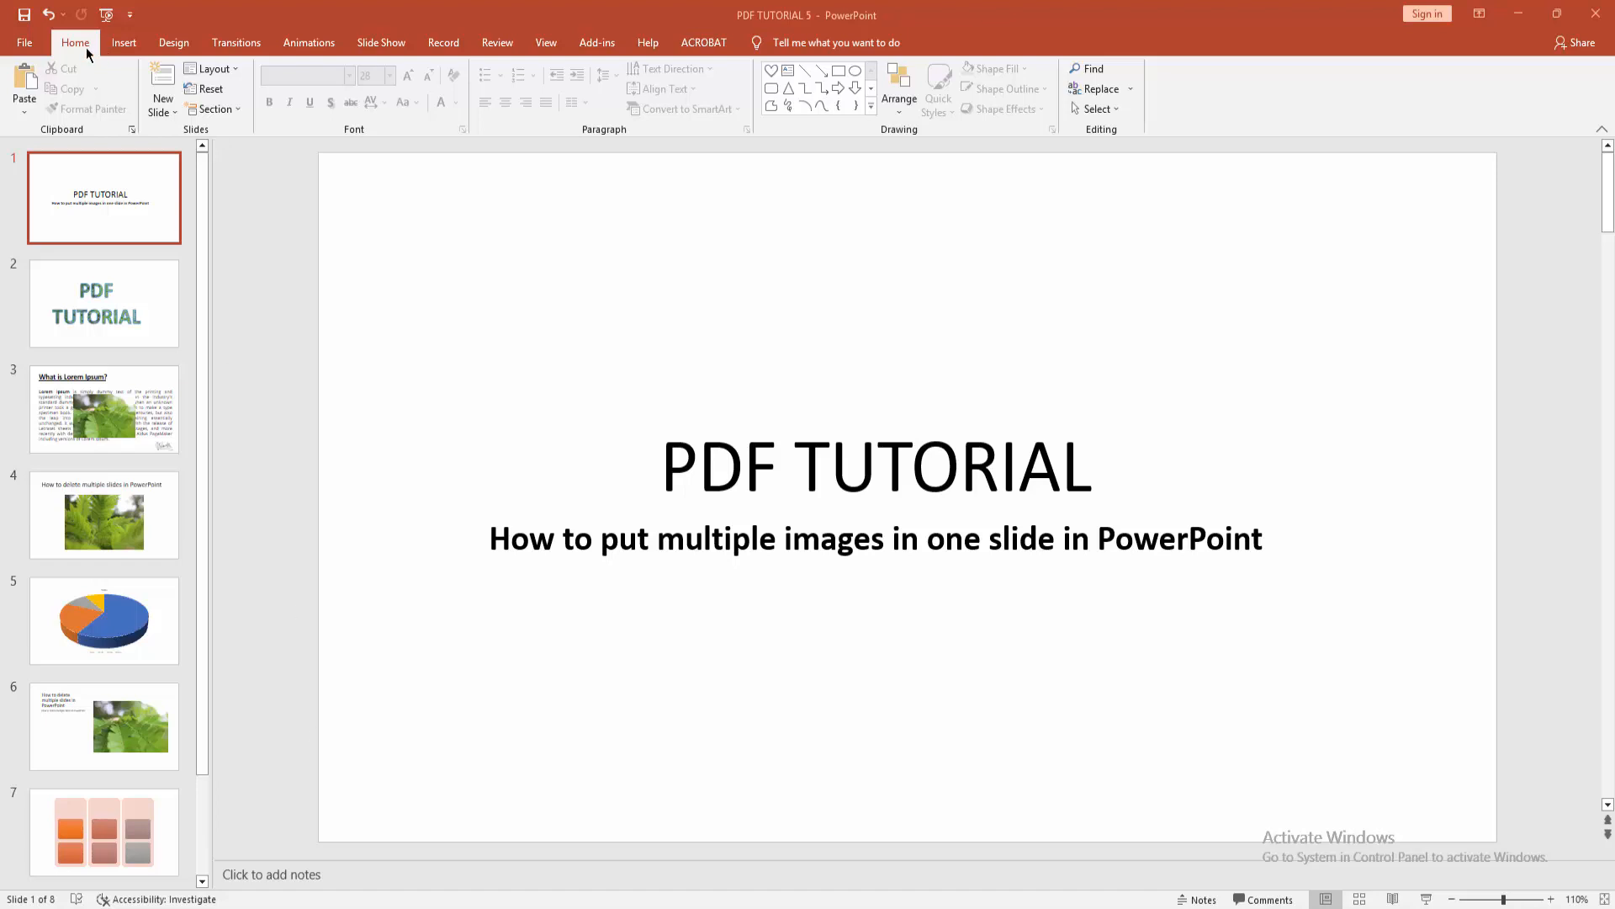
# Add a blank-layout slide 2 after the title slide and switch to the Insert ribbon
pyautogui.click(162, 106)
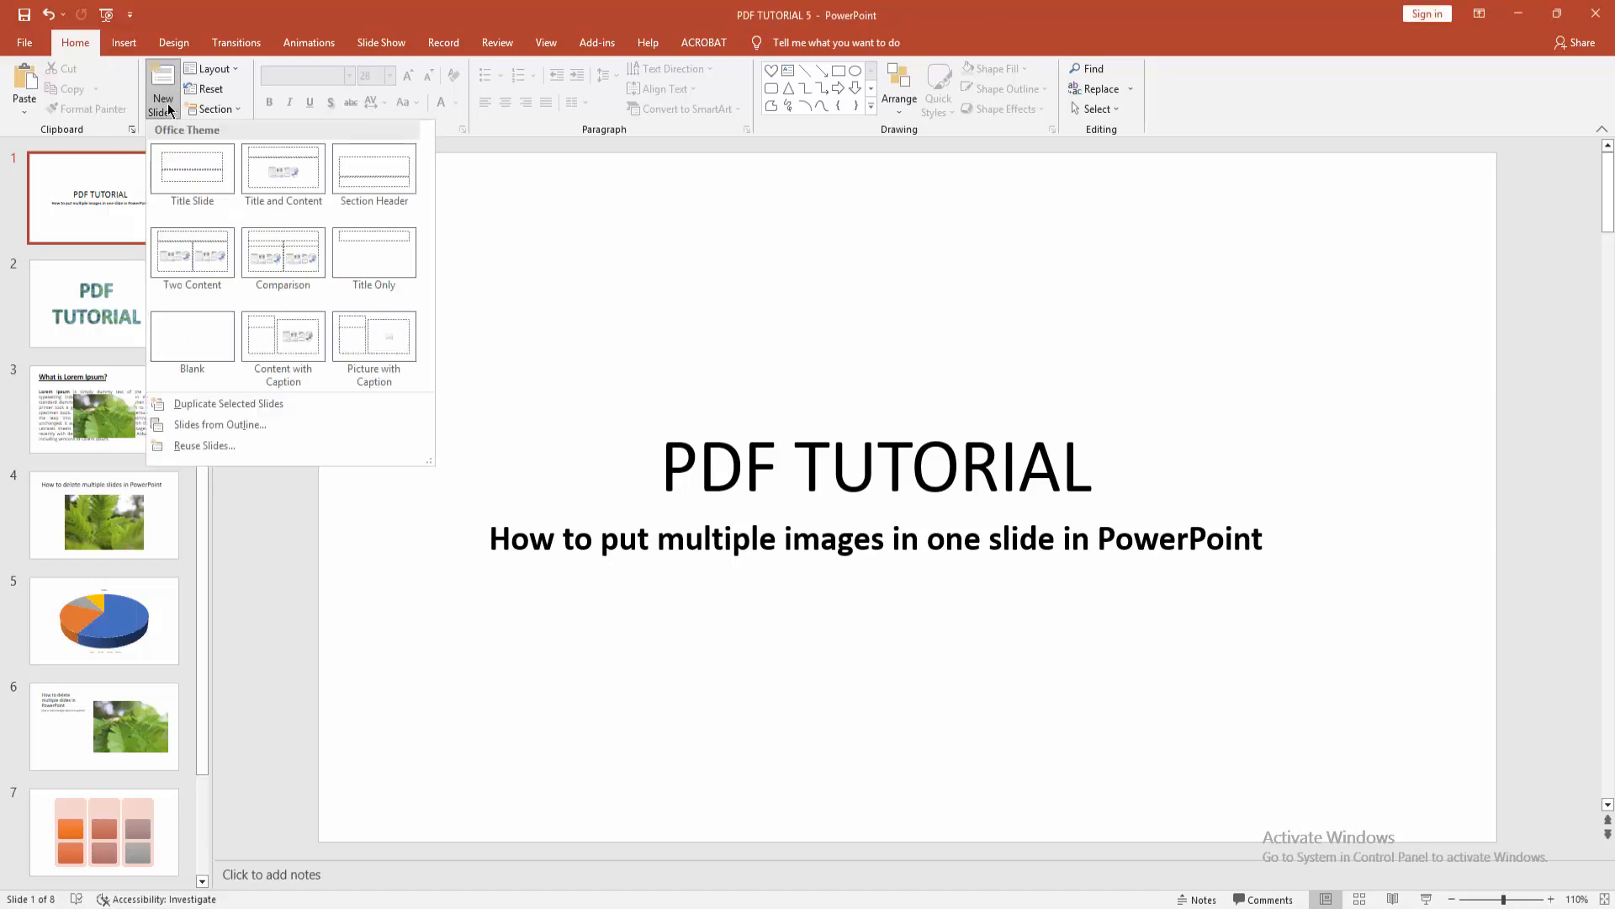
pyautogui.click(192, 335)
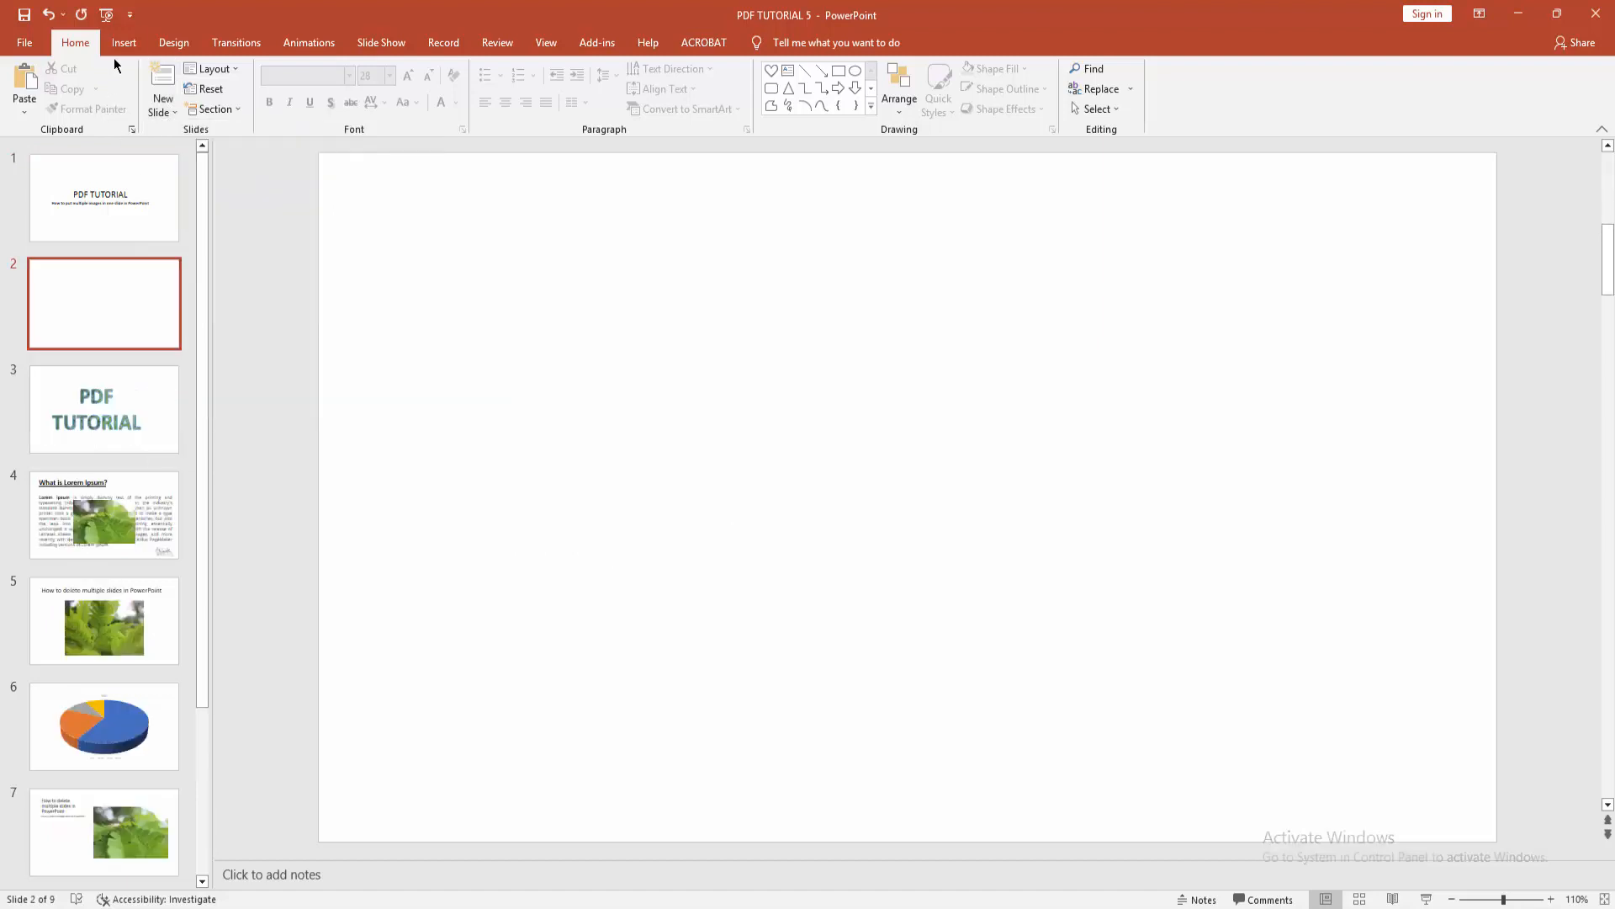
pyautogui.click(124, 84)
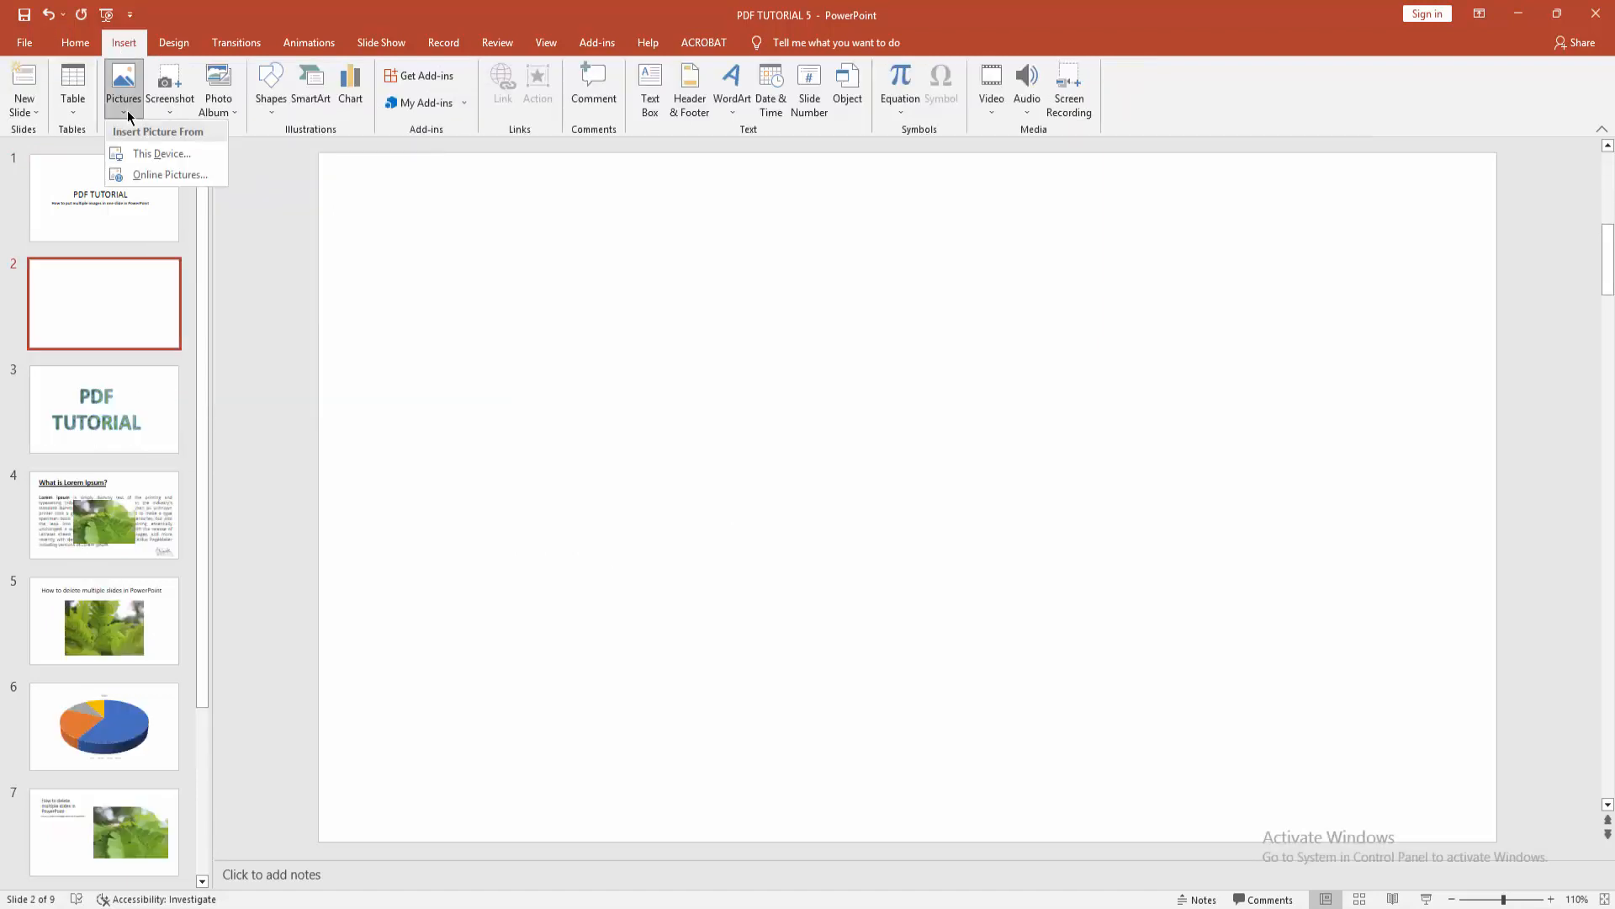
pyautogui.moveTo(162, 153)
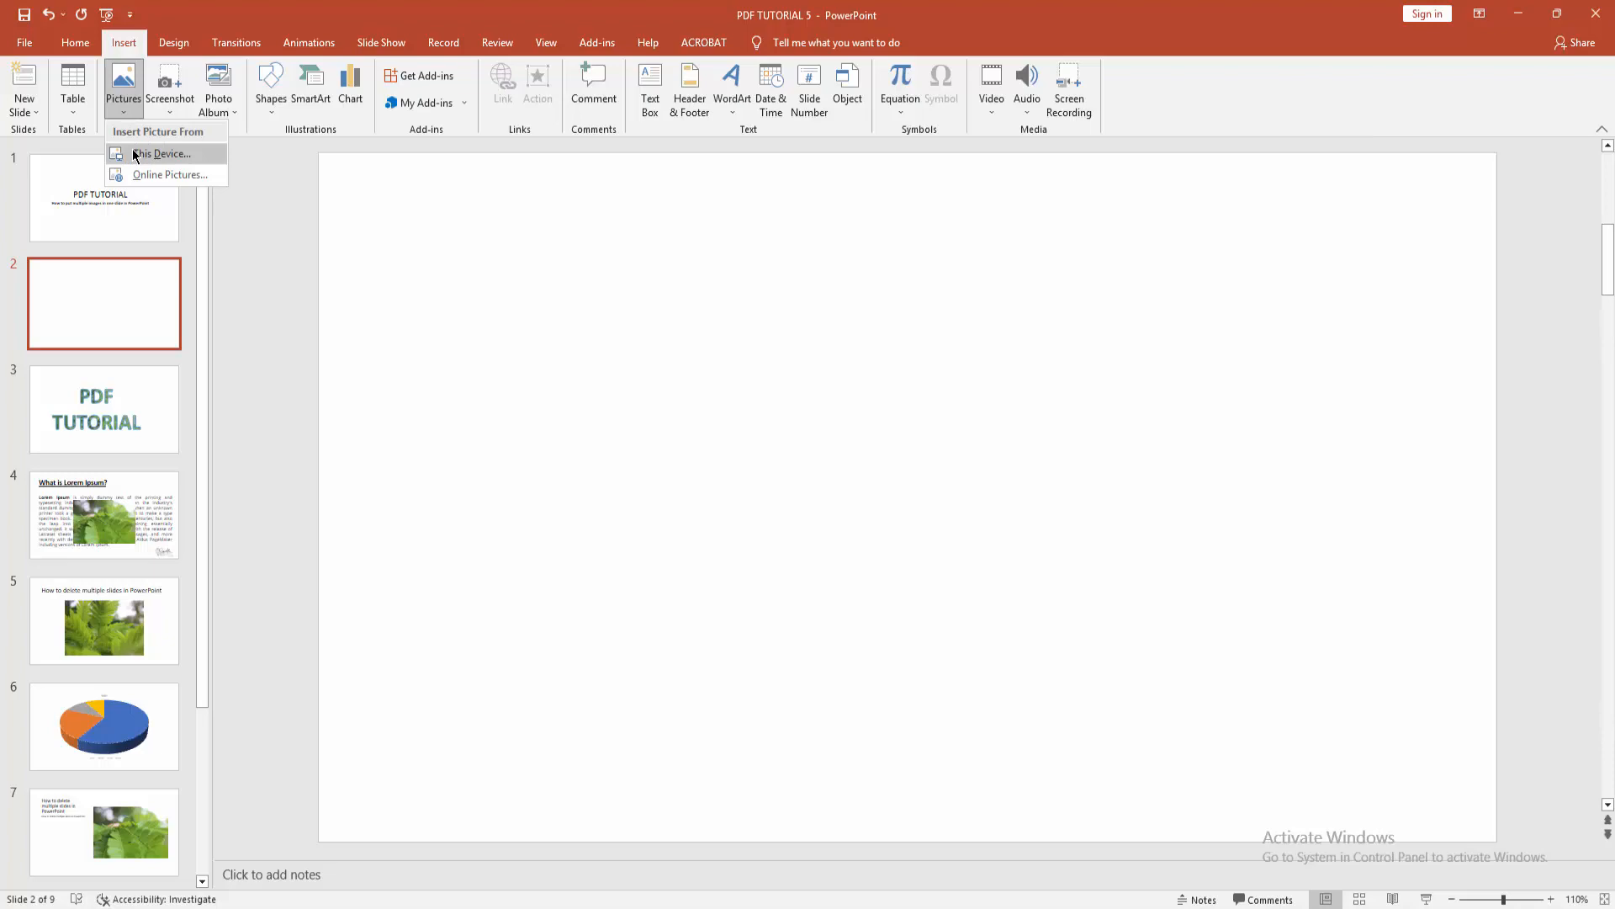
# Insert photos IMG_5334, IMG_5337 and IMG_5342 from this device onto slide 2
pyautogui.click(161, 153)
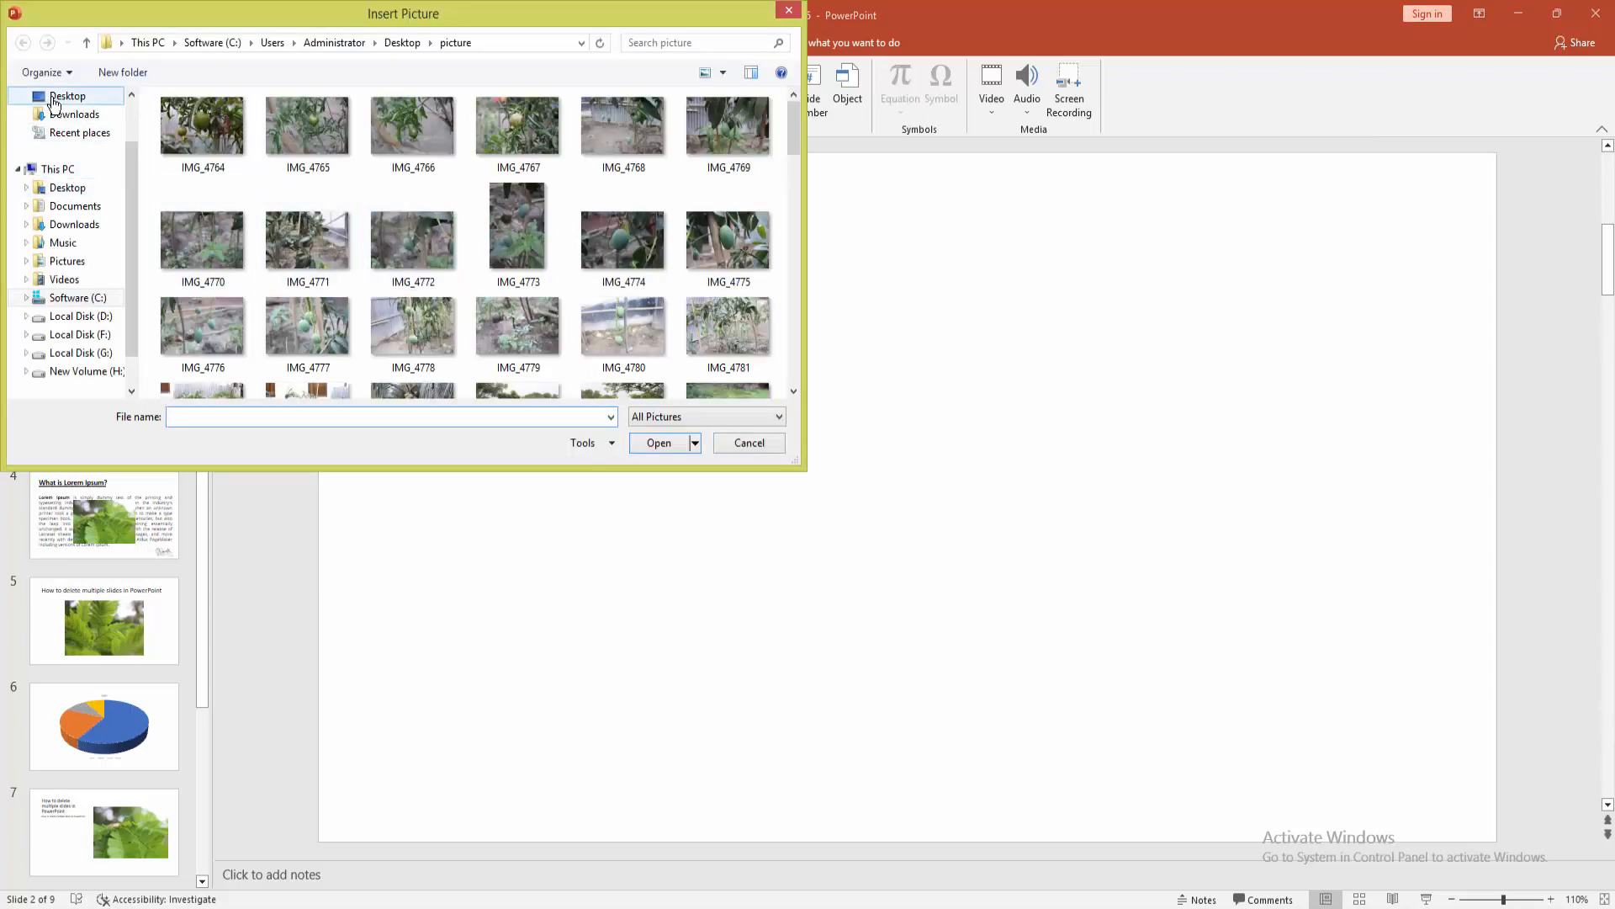
pyautogui.click(727, 234)
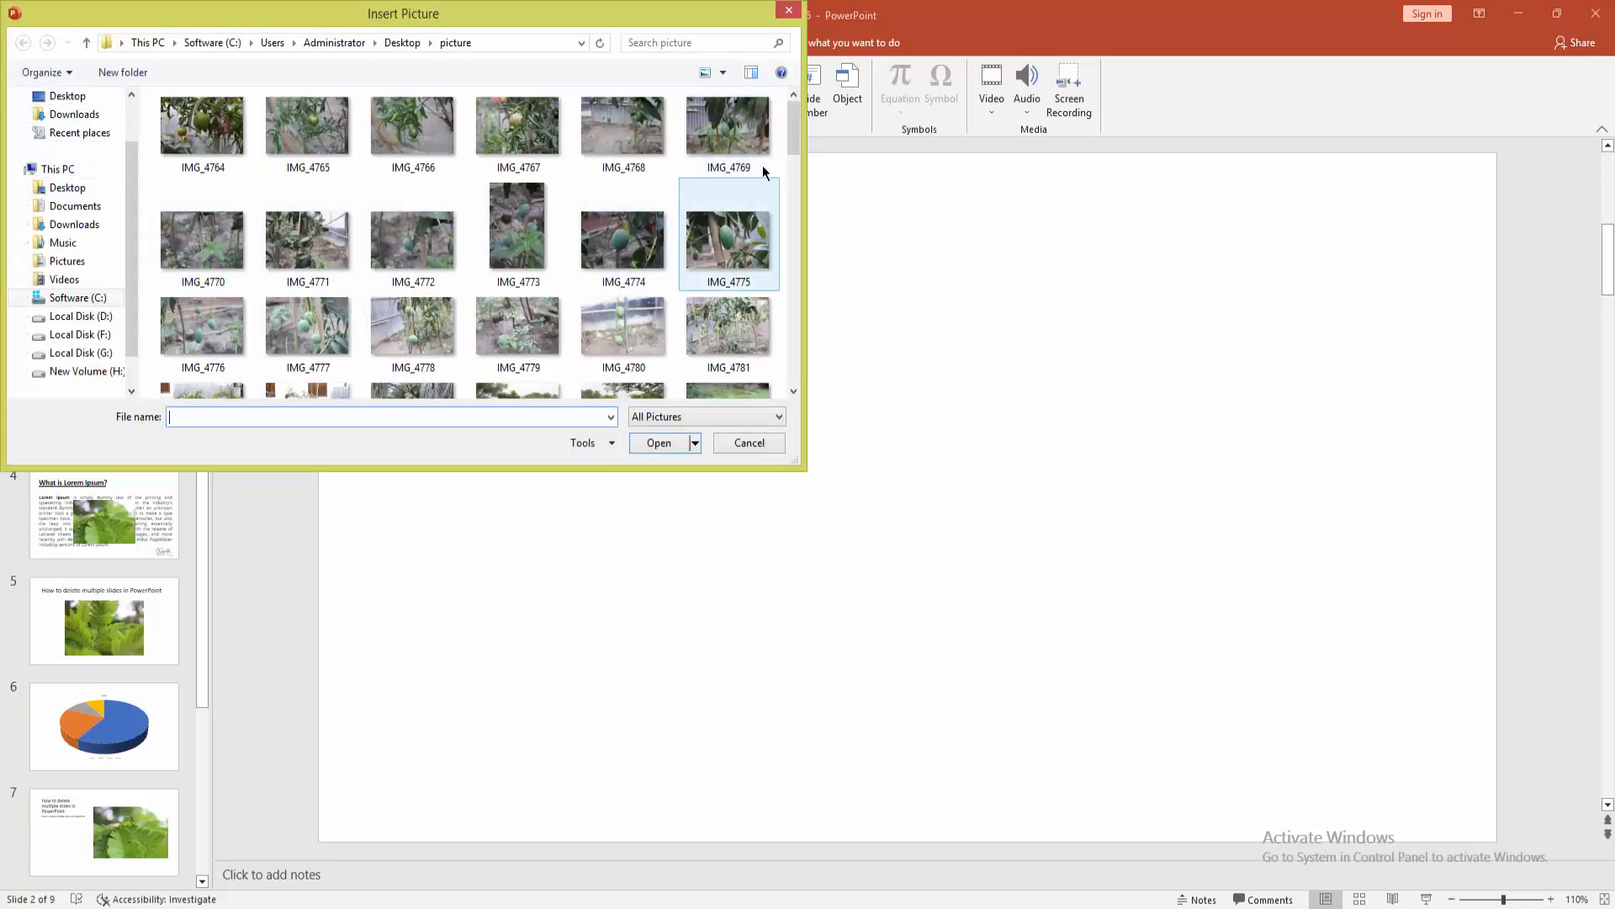
pyautogui.click(518, 213)
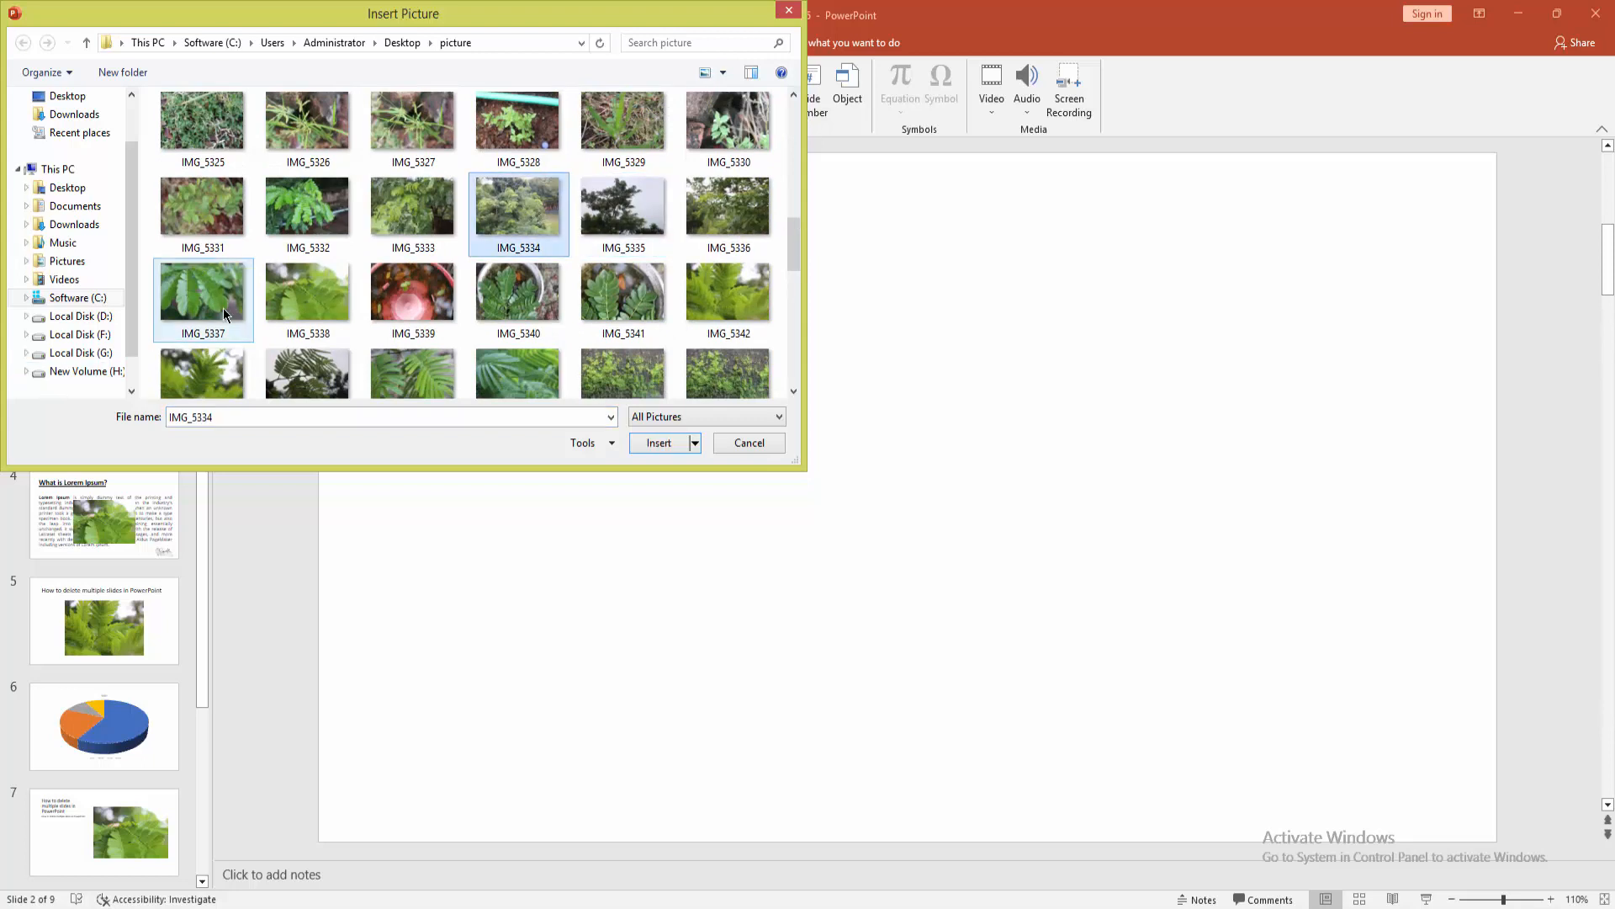
pyautogui.click(729, 294)
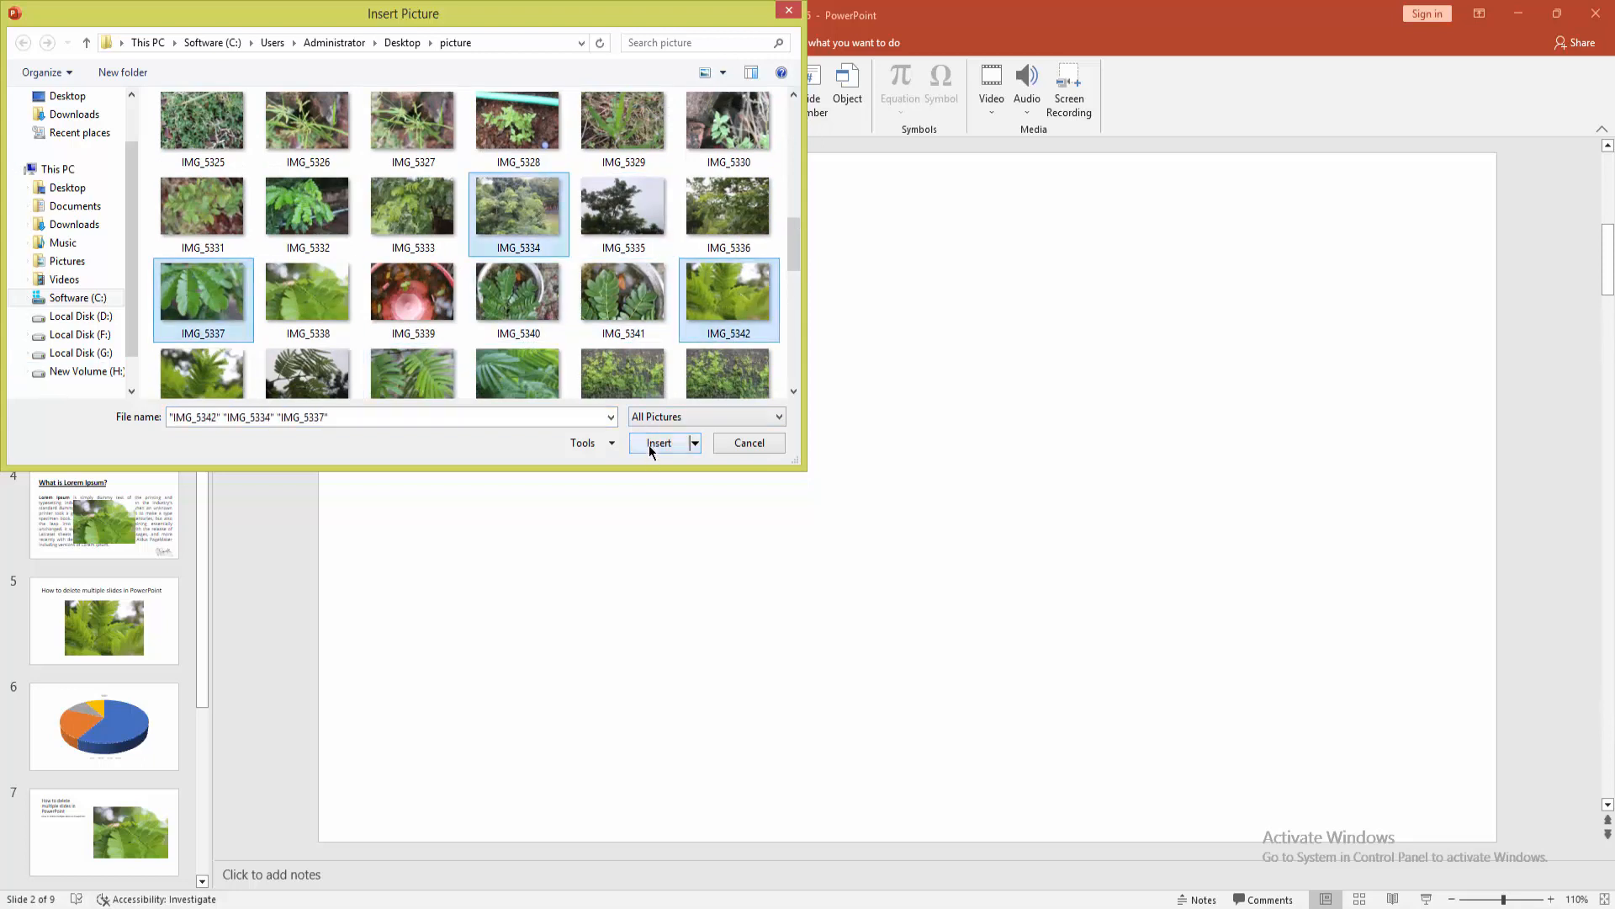
pyautogui.click(657, 441)
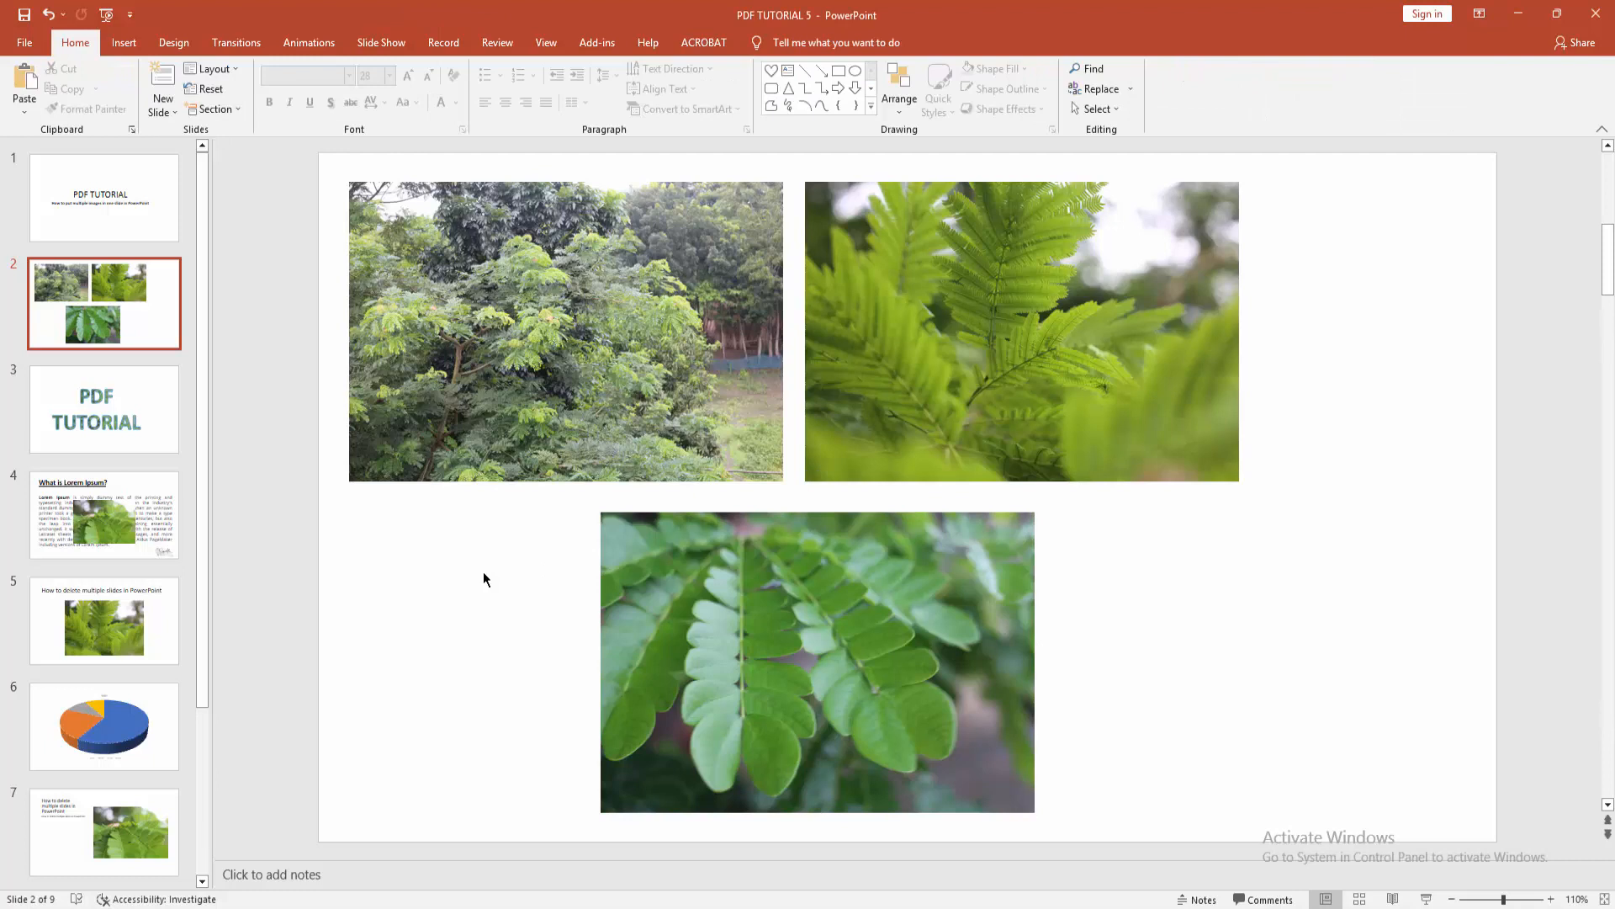
pyautogui.moveTo(475, 564)
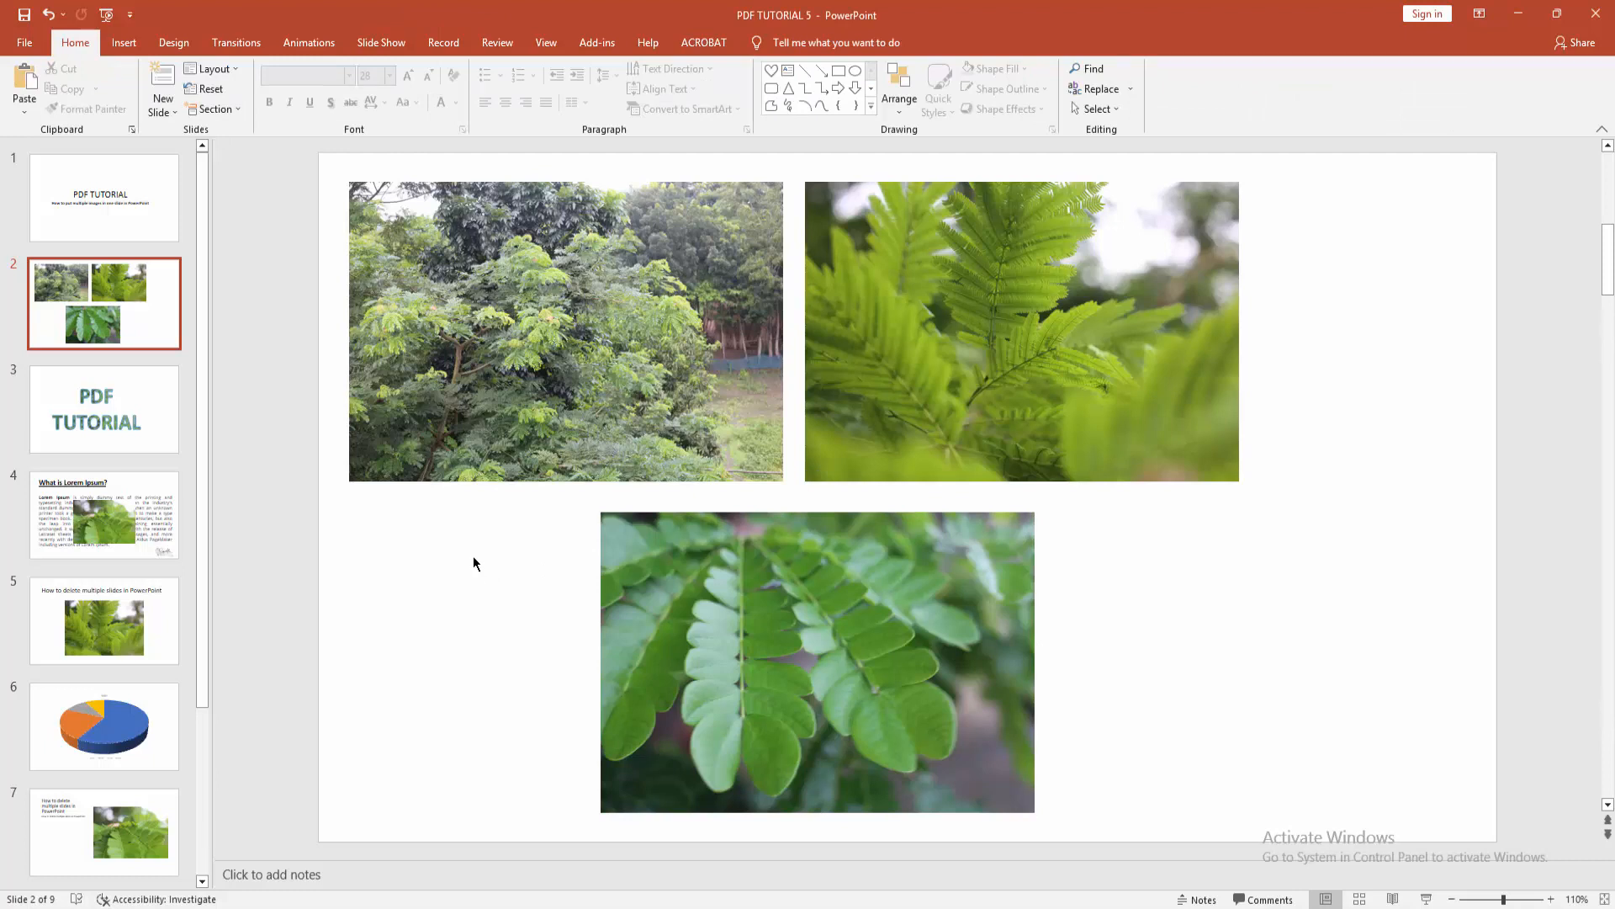